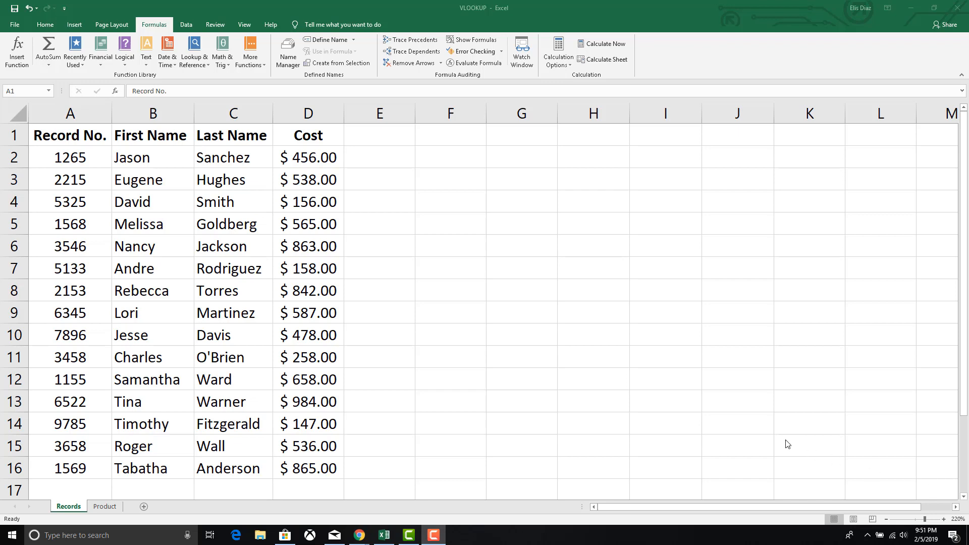
{"action": "mouse_move", "coordinate": [68, 512]}
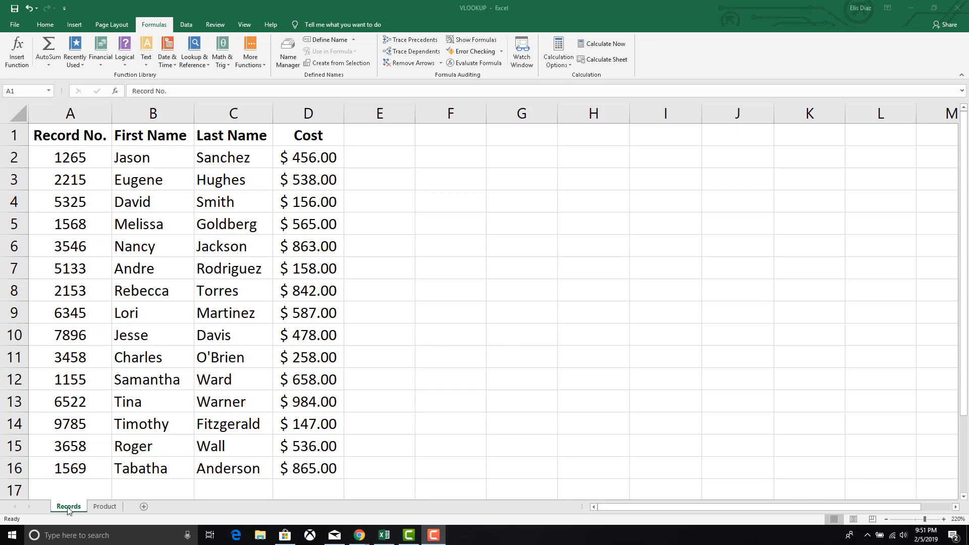
Step: Define the Records table A1:D16 as a named range called 'Records'
{"action": "left_click", "coordinate": [105, 506]}
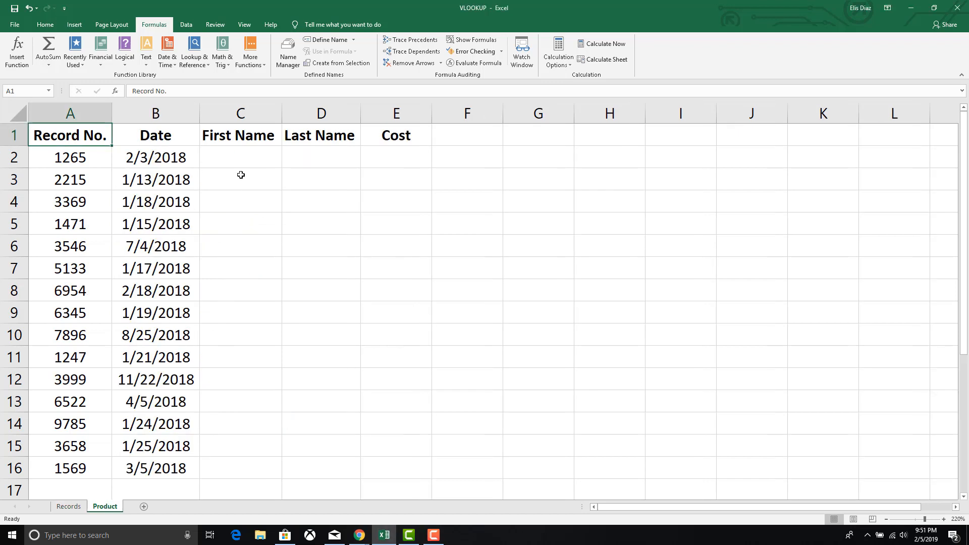
{"action": "left_click", "coordinate": [239, 157]}
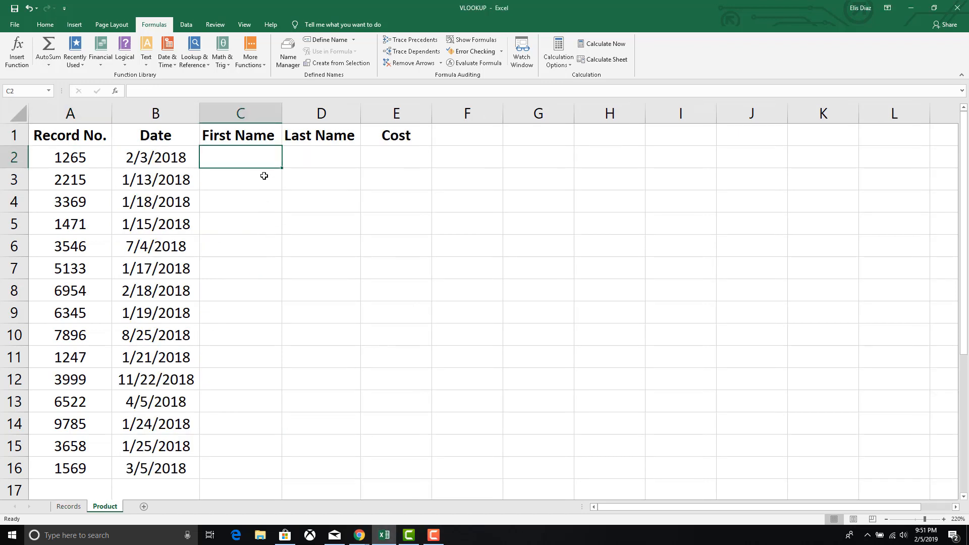
{"action": "mouse_move", "coordinate": [260, 219]}
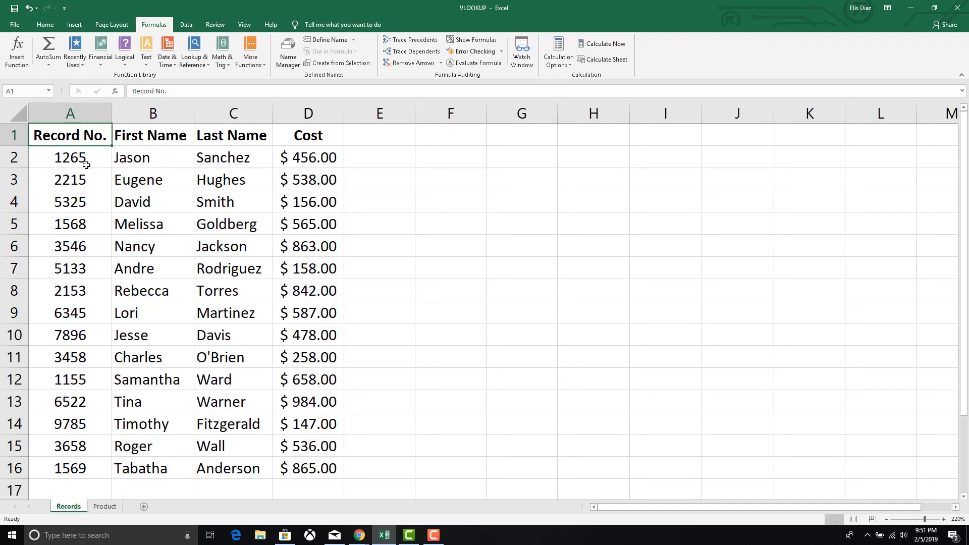
{"action": "mouse_move", "coordinate": [64, 137]}
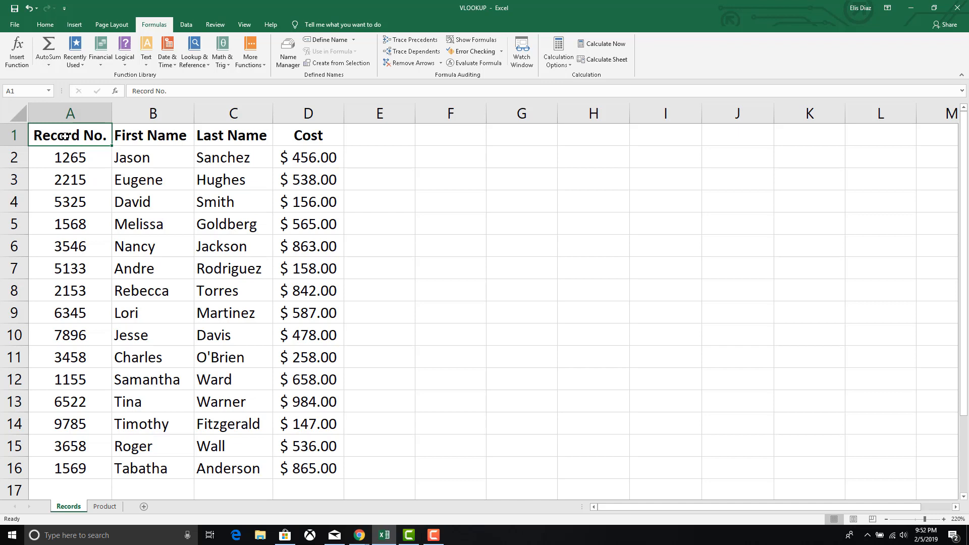
{"action": "left_click_drag", "start_coordinate": [70, 135], "coordinate": [308, 246]}
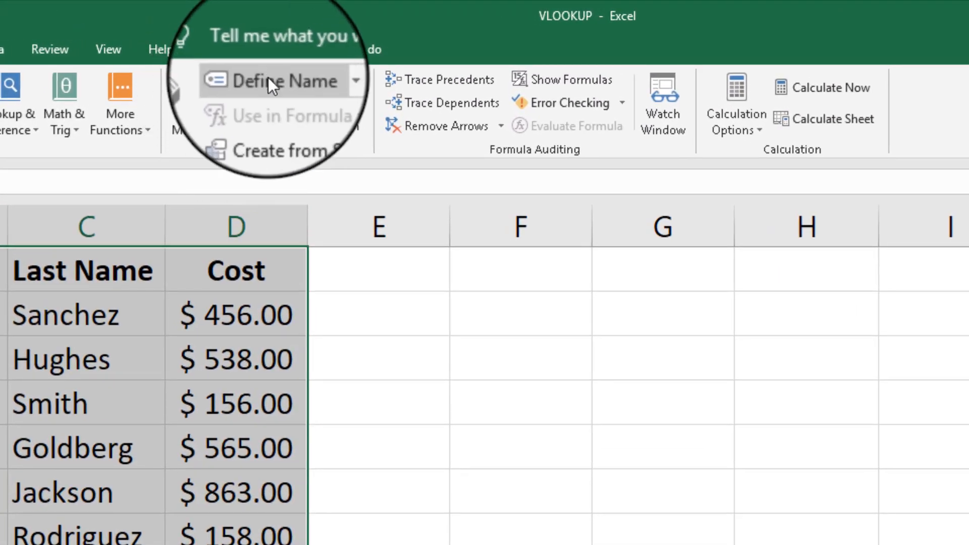
{"action": "left_click", "coordinate": [277, 81]}
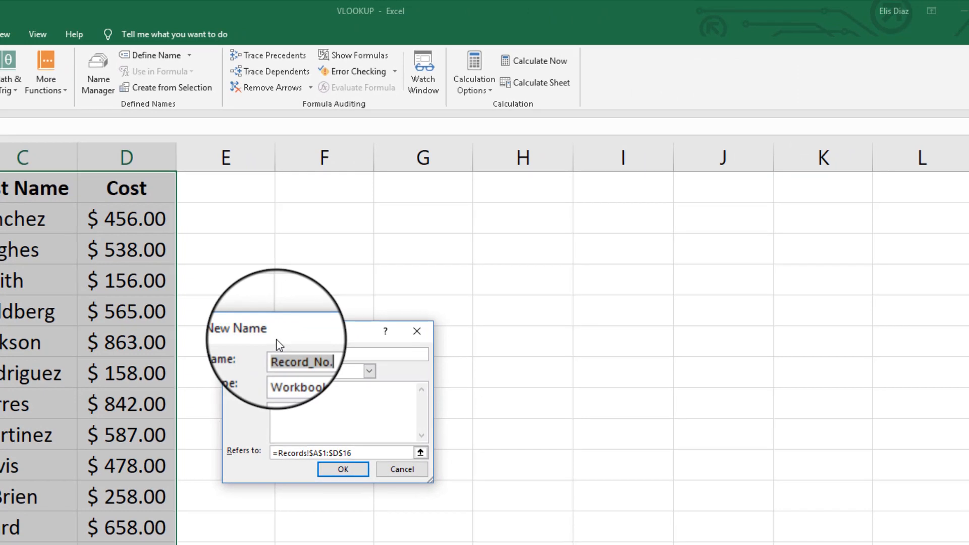
{"action": "key", "text": "Backspace"}
{"action": "type", "text": "s"}
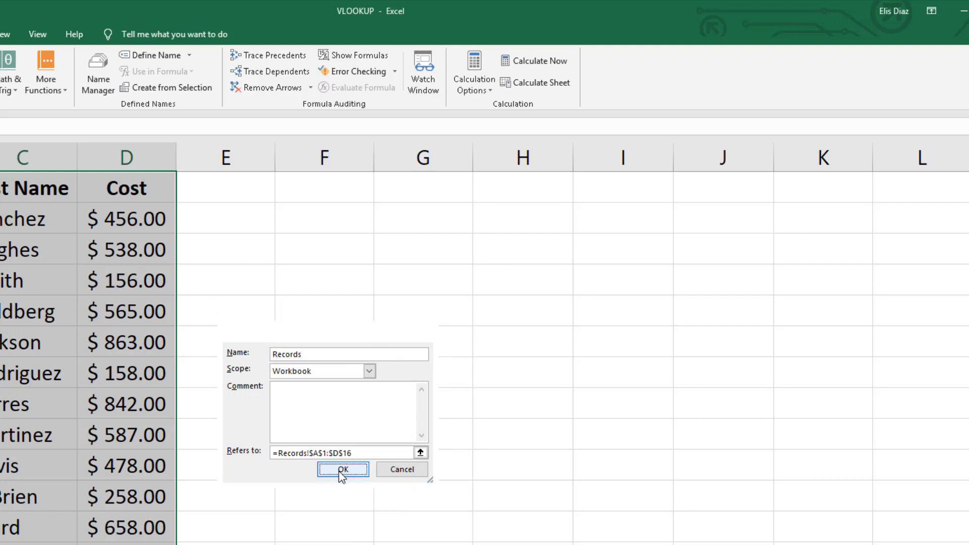
{"action": "left_click", "coordinate": [343, 470]}
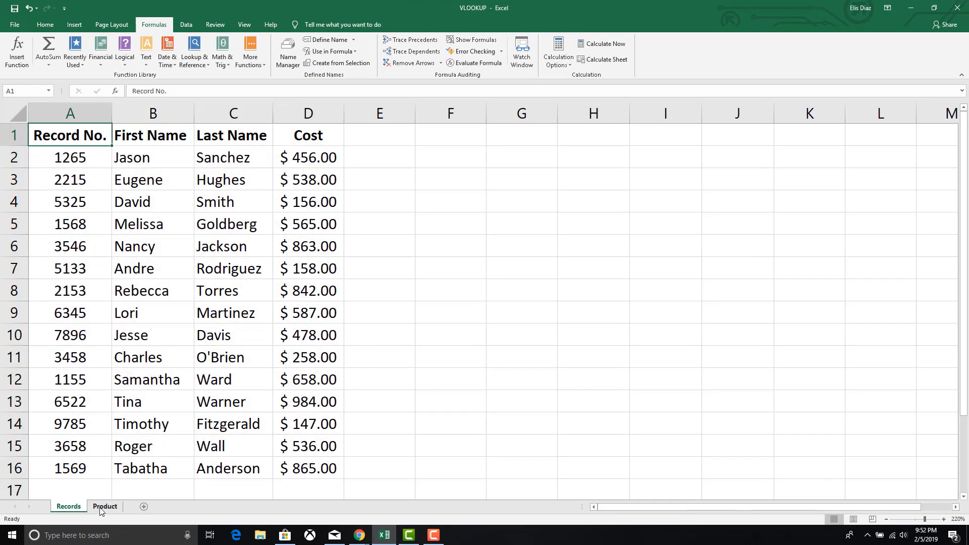
Step: Search for 'vlookup' in Insert Function and start a VLOOKUP in C2 on Product
{"action": "left_click", "coordinate": [105, 506]}
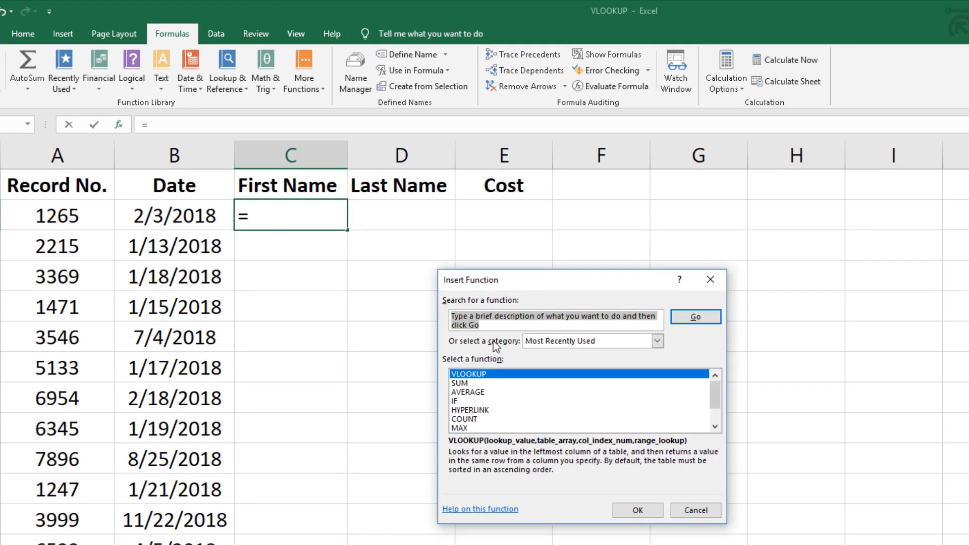
{"action": "type", "text": "v"}
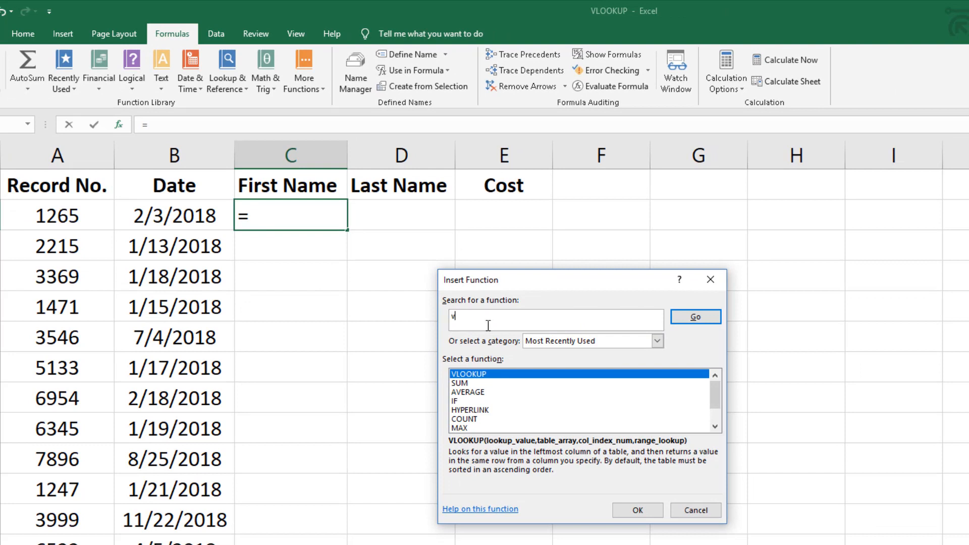
{"action": "type", "text": "lookup"}
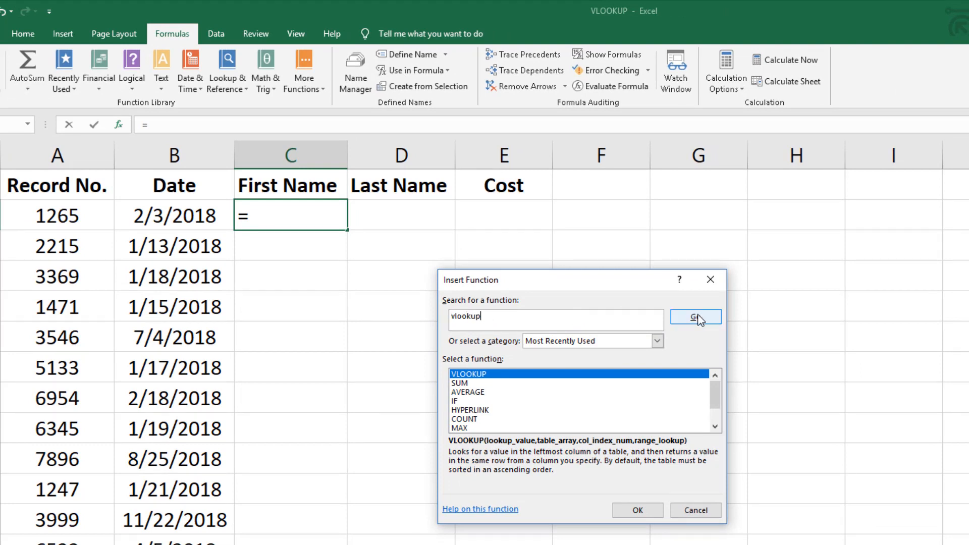
{"action": "left_click", "coordinate": [695, 316]}
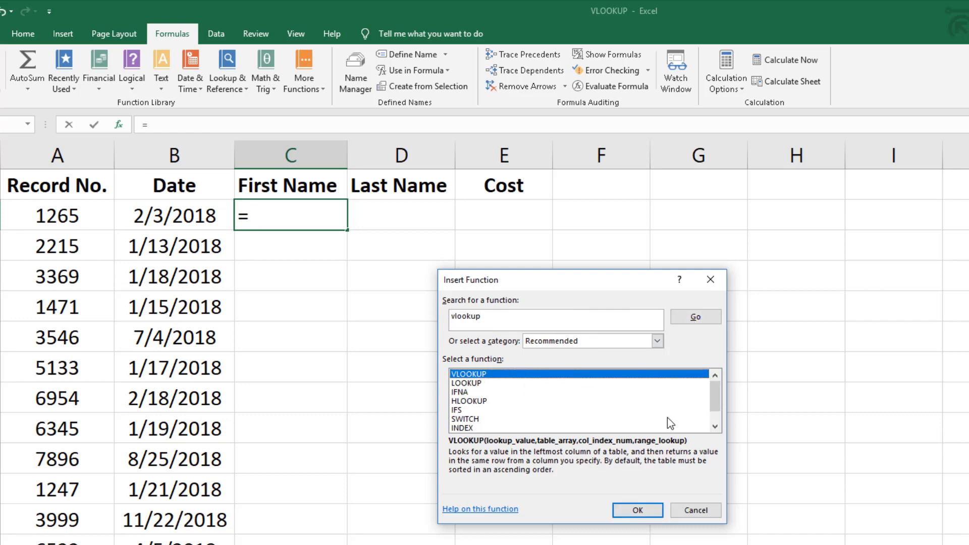
{"action": "left_click", "coordinate": [637, 510]}
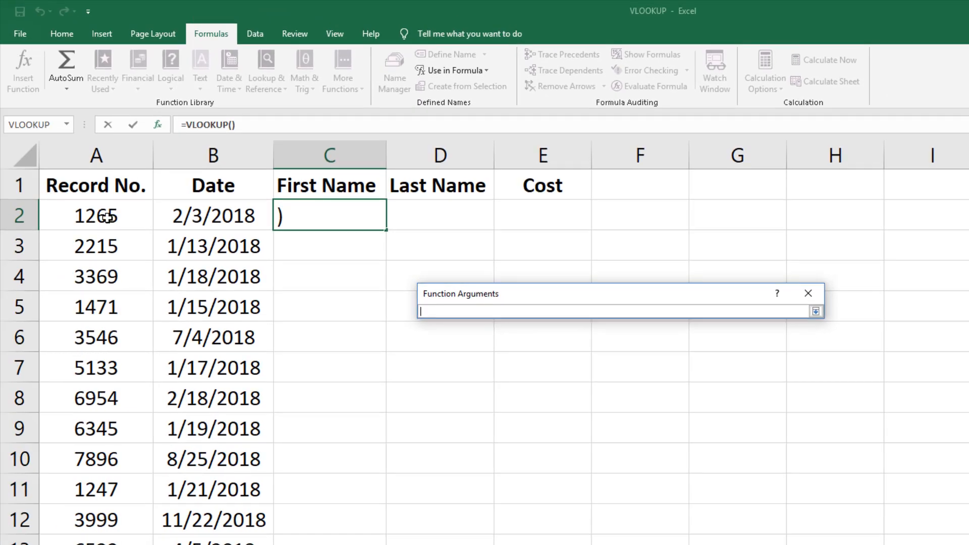
Step: Set VLOOKUP arguments to A2, Records, column 2 and FALSE, returning Jason
{"action": "left_click", "coordinate": [96, 215]}
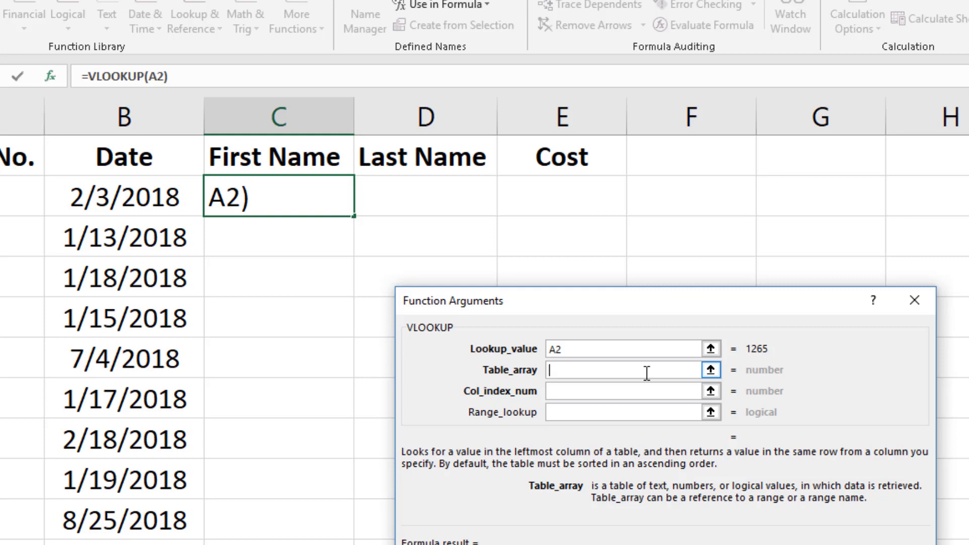
{"action": "type", "text": "Records"}
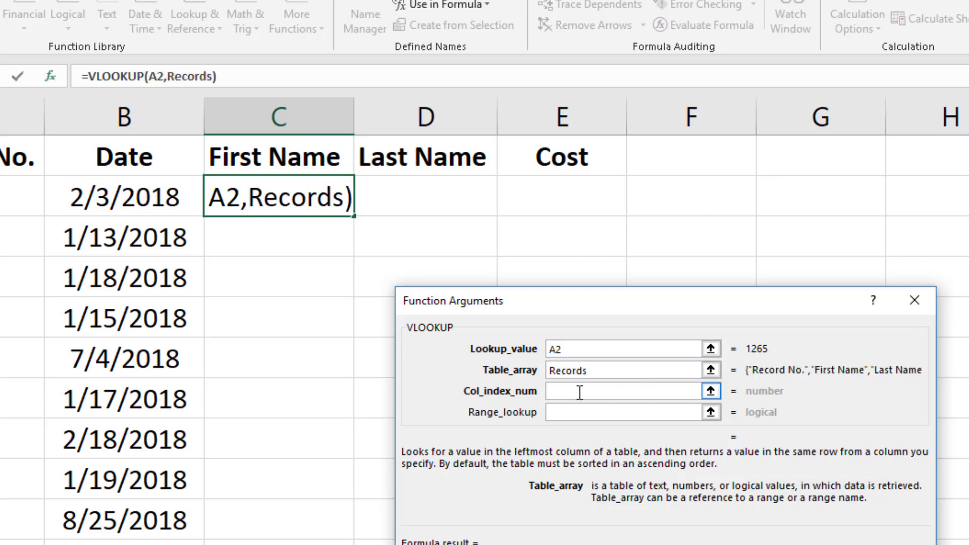
{"action": "left_click", "coordinate": [579, 391]}
{"action": "type", "text": "Product!"}
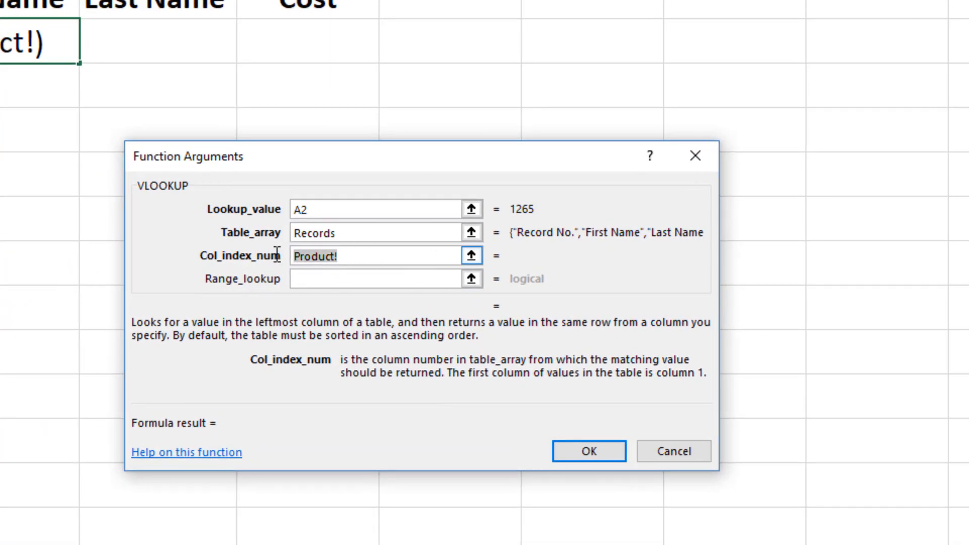
{"action": "type", "text": "2"}
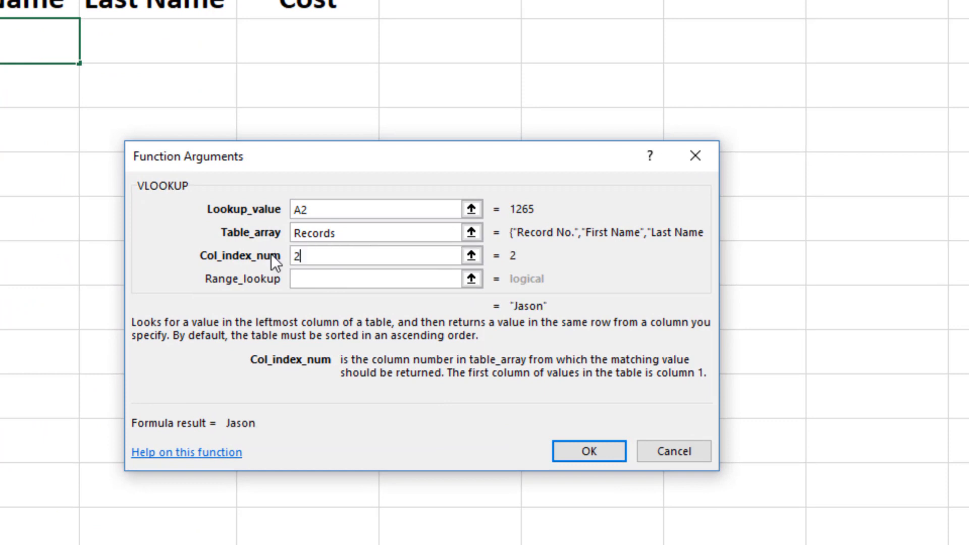
{"action": "left_click", "coordinate": [371, 279]}
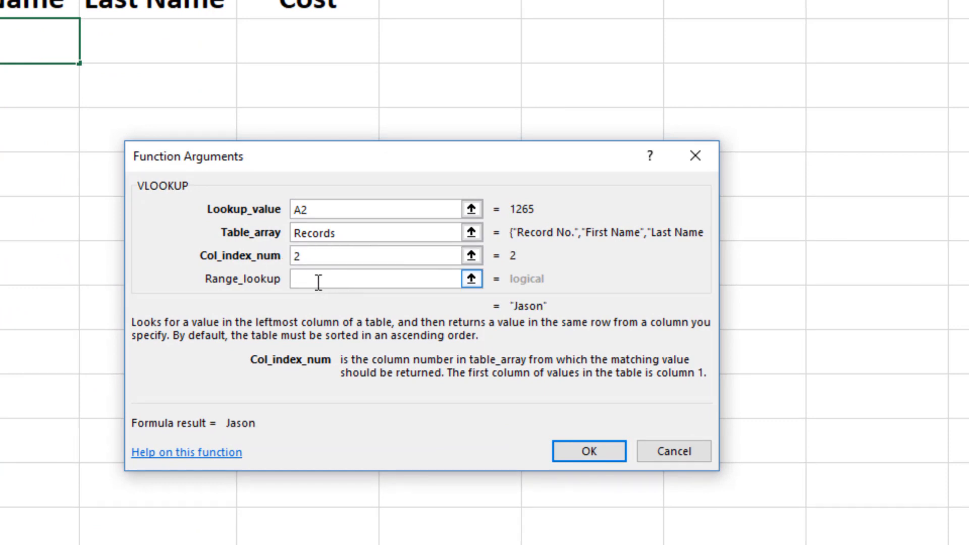
{"action": "left_click", "coordinate": [371, 278]}
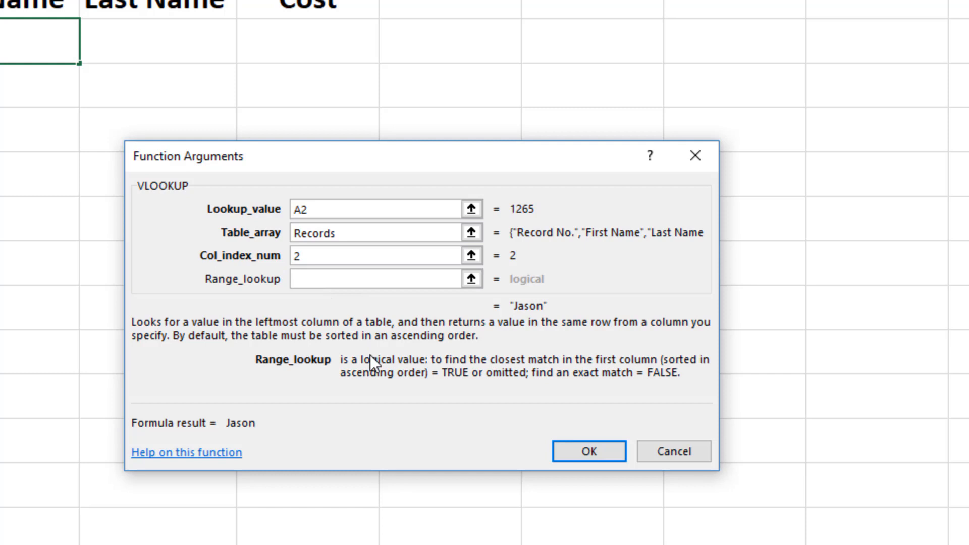
{"action": "left_click", "coordinate": [376, 279]}
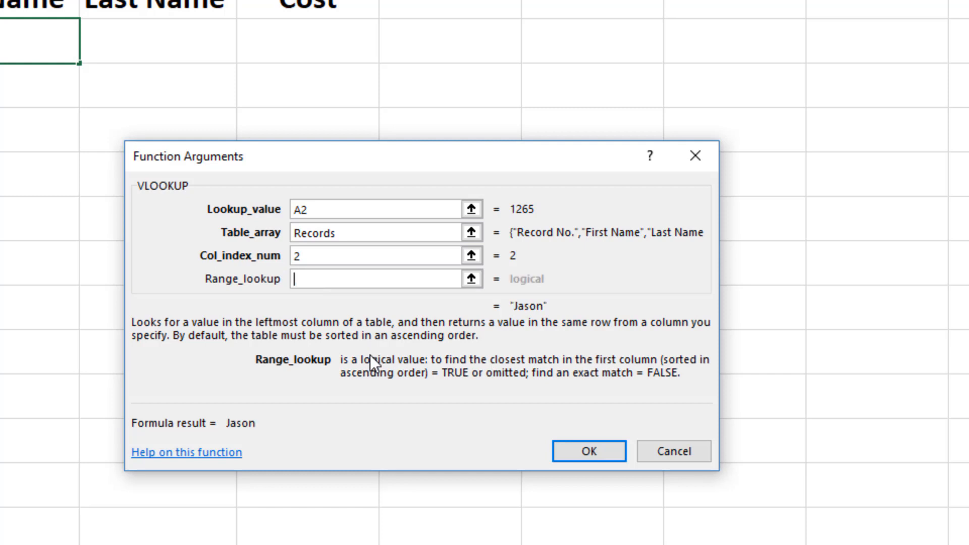
{"action": "type", "text": "FALSE"}
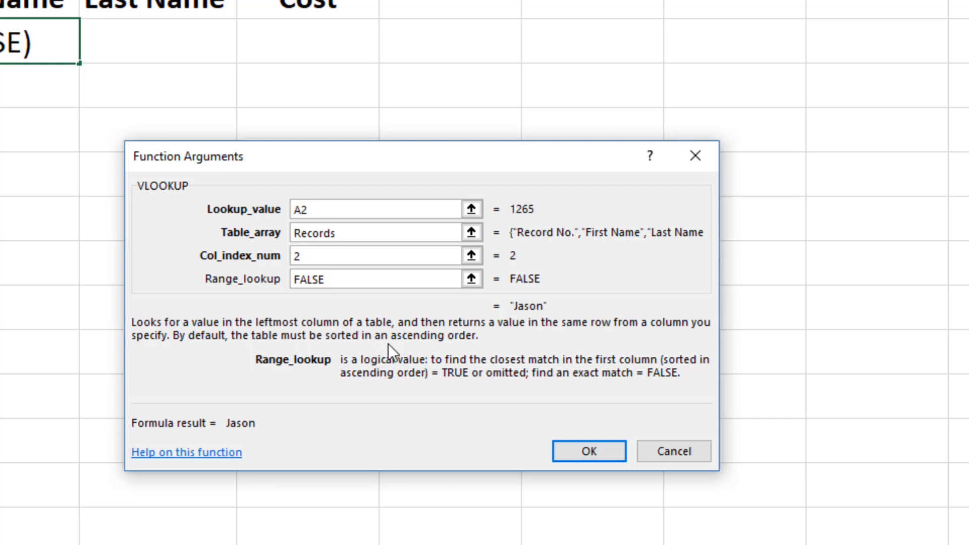
{"action": "mouse_move", "coordinate": [458, 353]}
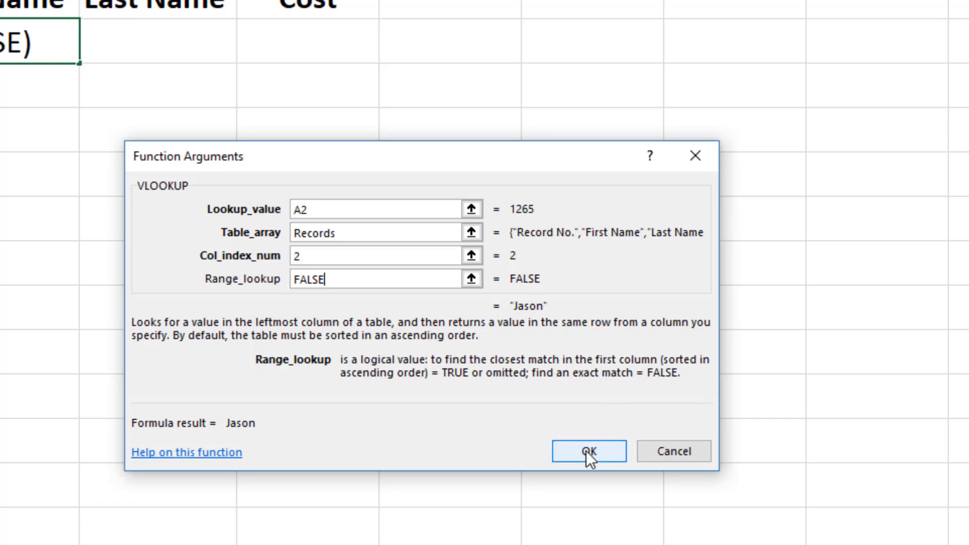
{"action": "left_click", "coordinate": [589, 451]}
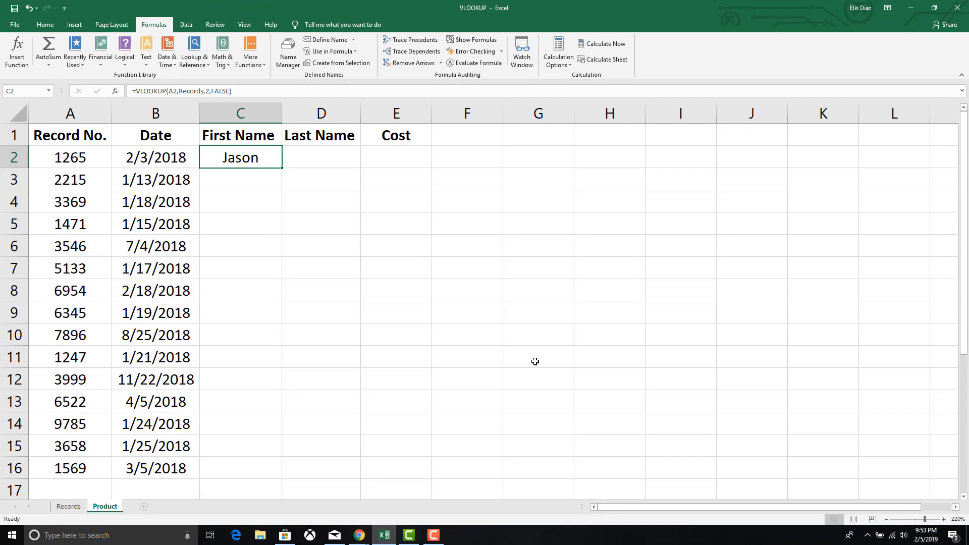
{"action": "mouse_move", "coordinate": [285, 171]}
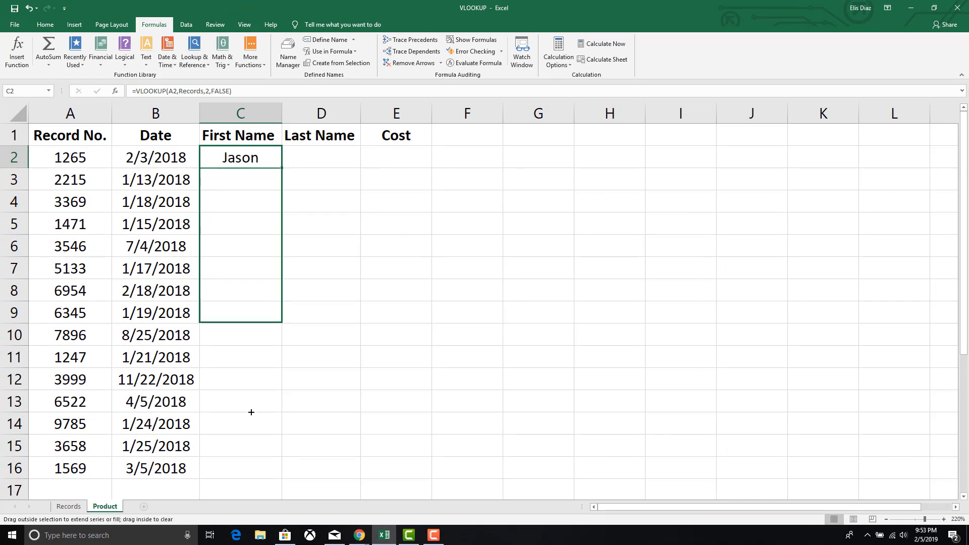
Step: Fill C2's lookup down to C16 and inspect the C3 and C11 formulas
{"action": "left_click_drag", "start_coordinate": [251, 157], "coordinate": [251, 476]}
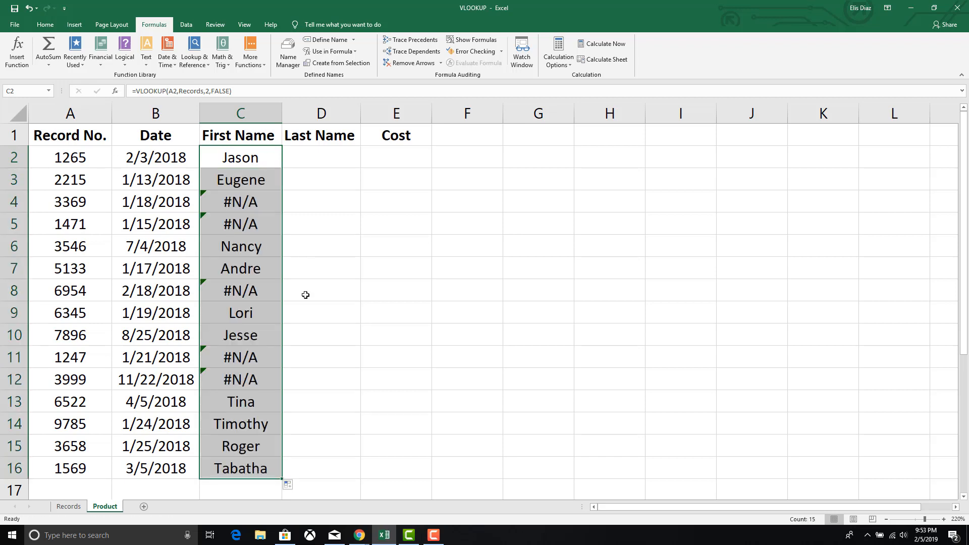
{"action": "left_click", "coordinate": [240, 179]}
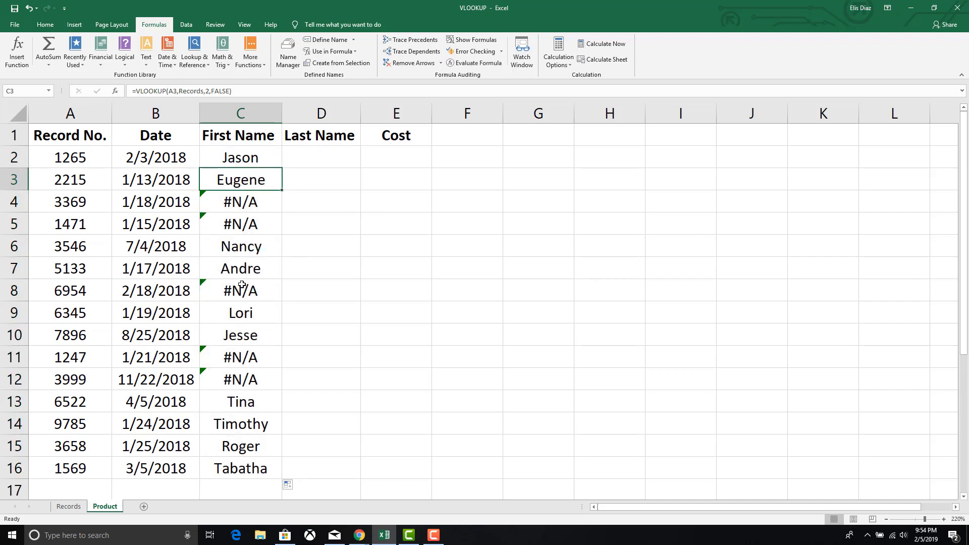
{"action": "left_click", "coordinate": [240, 356]}
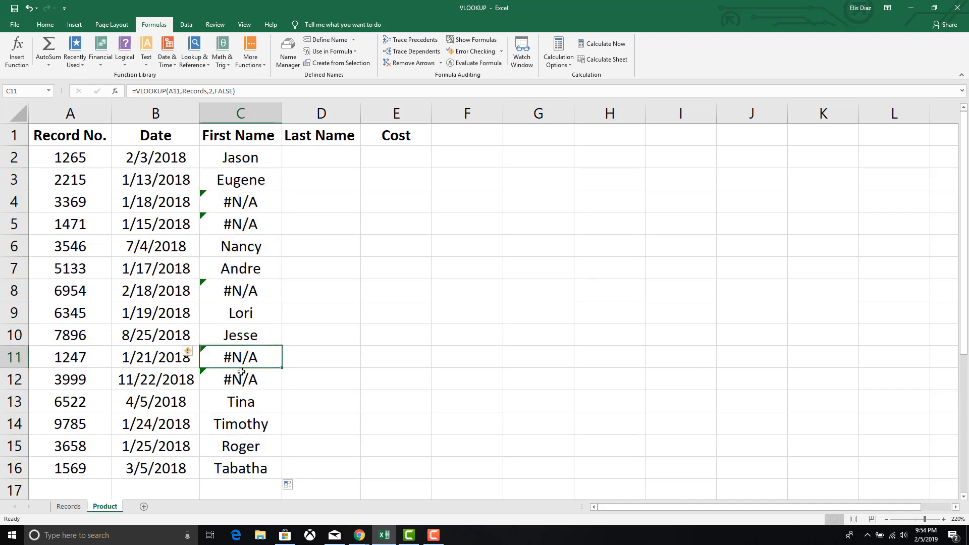
{"action": "left_click", "coordinate": [241, 379]}
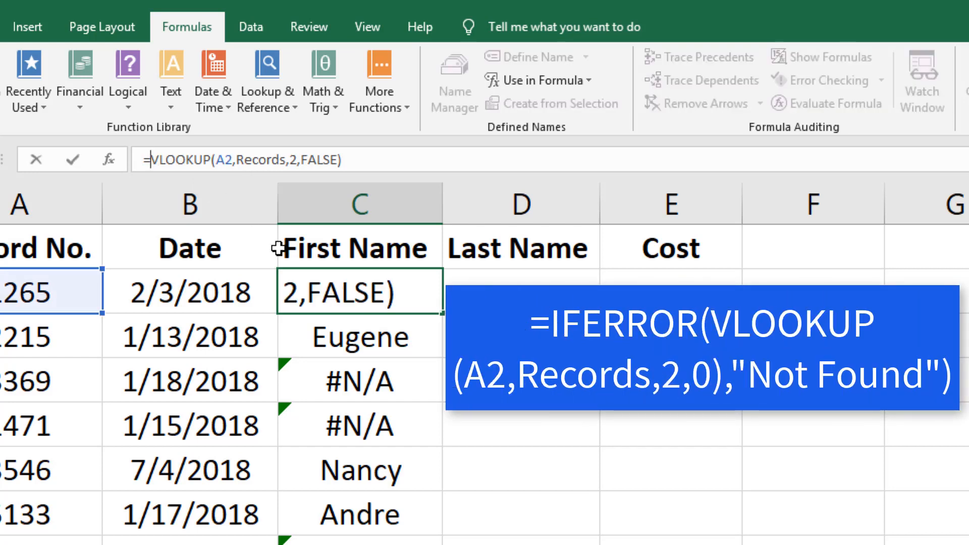
Step: Rewrite C2 as IFERROR(VLOOKUP(A2,Records,2,0),"Not Found"), closing parenthesis still pending
{"action": "type", "text": "IFERRO"}
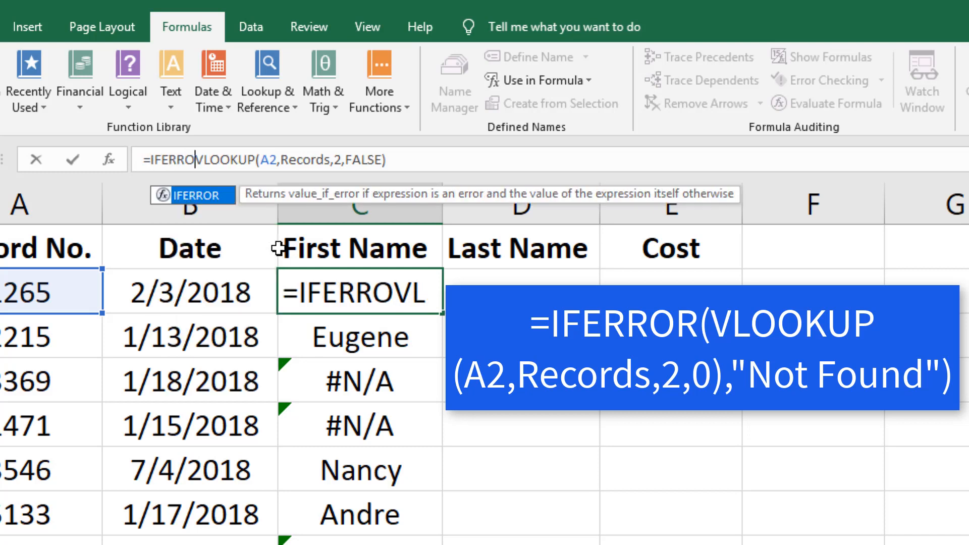
{"action": "type", "text": "R("}
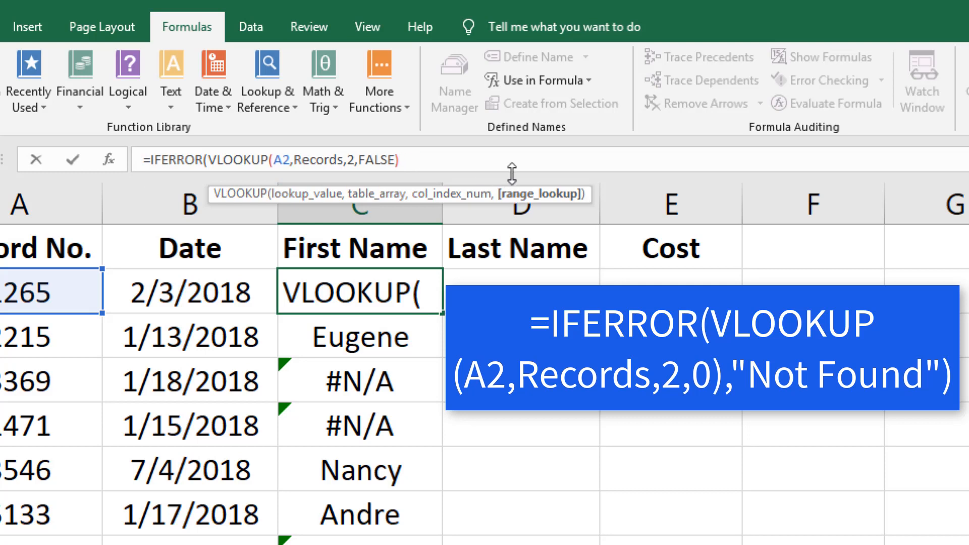
{"action": "type", "text": "2,FA"}
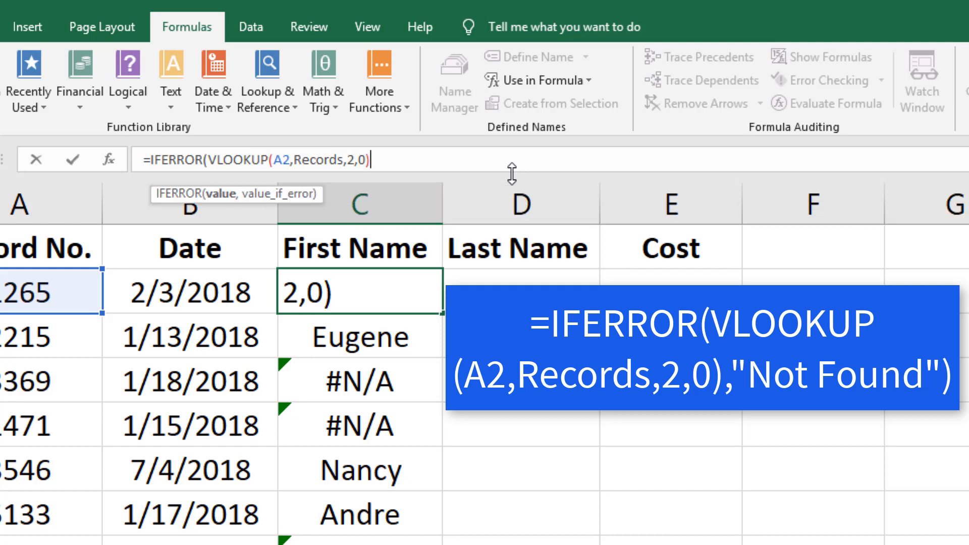
{"action": "type", "text": ","}
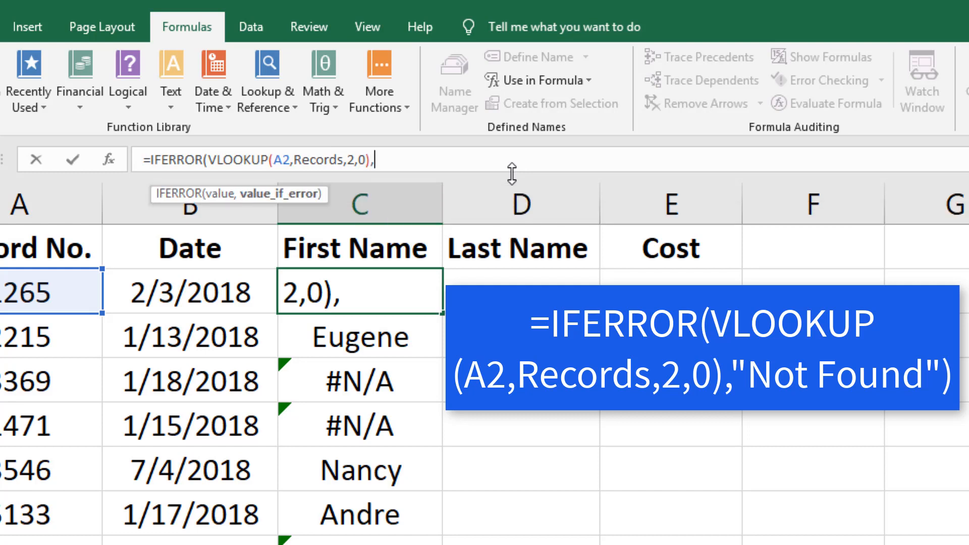
{"action": "type", "text": "\"nOT"}
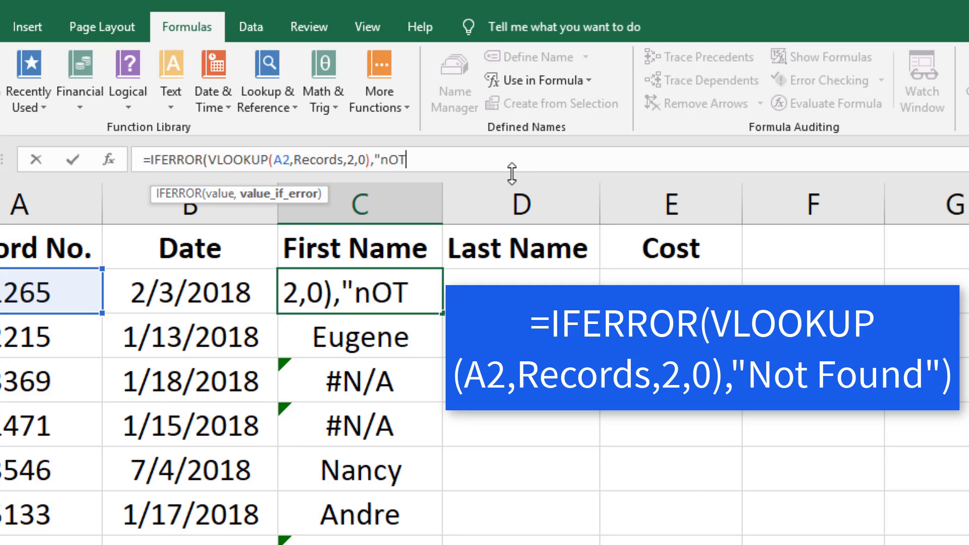
{"action": "type", "text": "Not"}
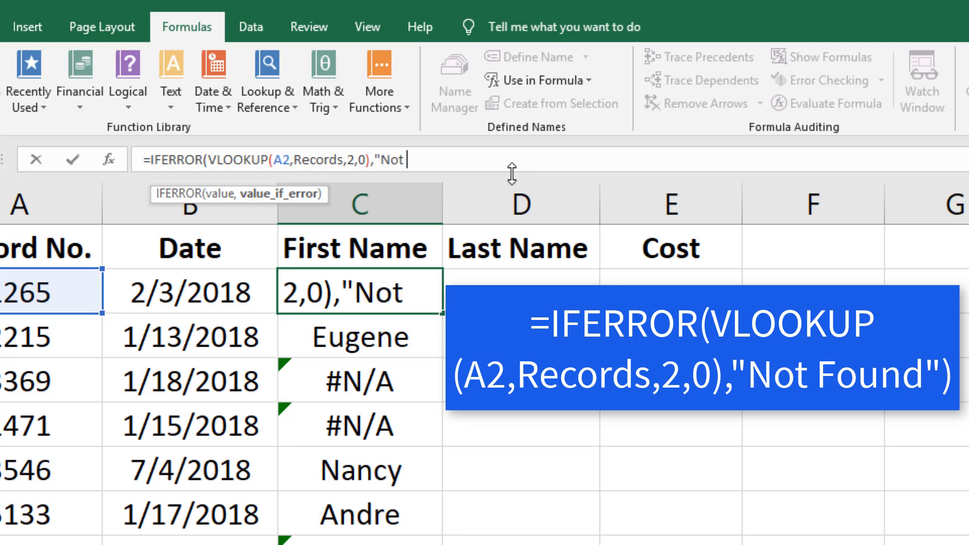
{"action": "type", "text": "Found\""}
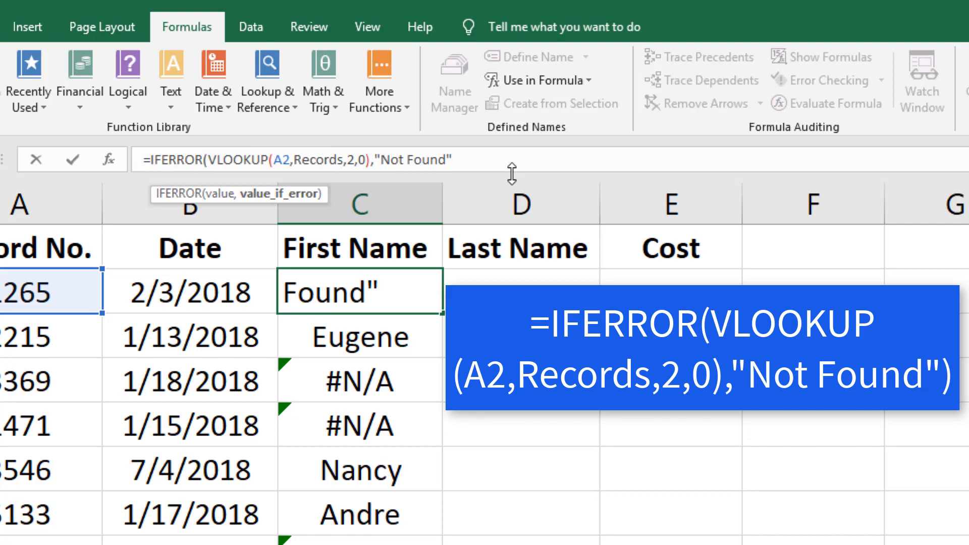
Step: Commit C2's IFERROR lookup so unmatched records show Not Found
{"action": "left_click", "coordinate": [360, 336]}
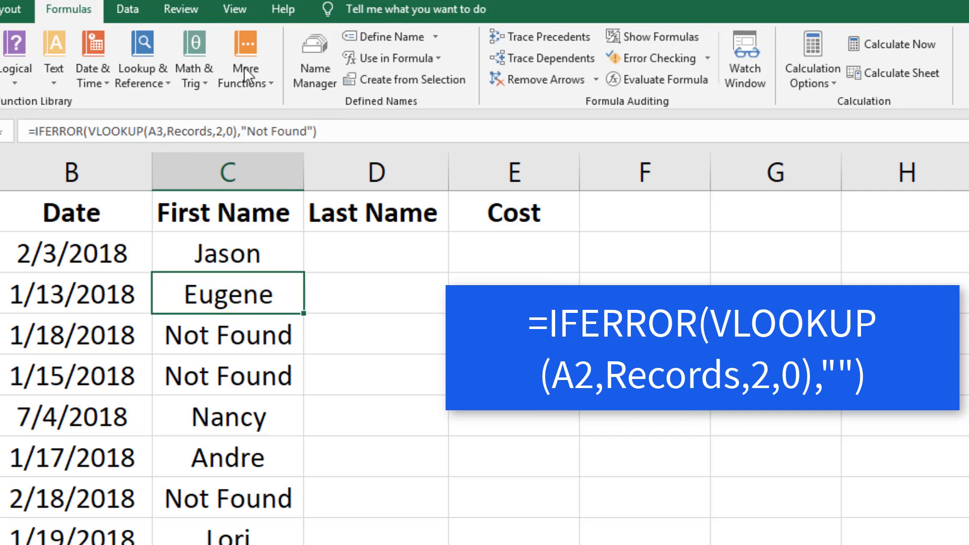
{"action": "left_click", "coordinate": [227, 253]}
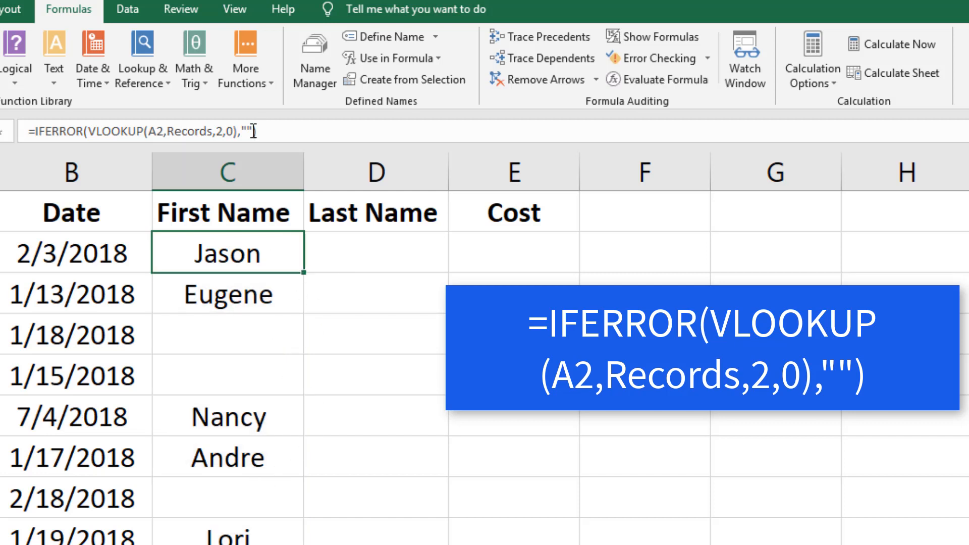
{"action": "type", "text": "N"}
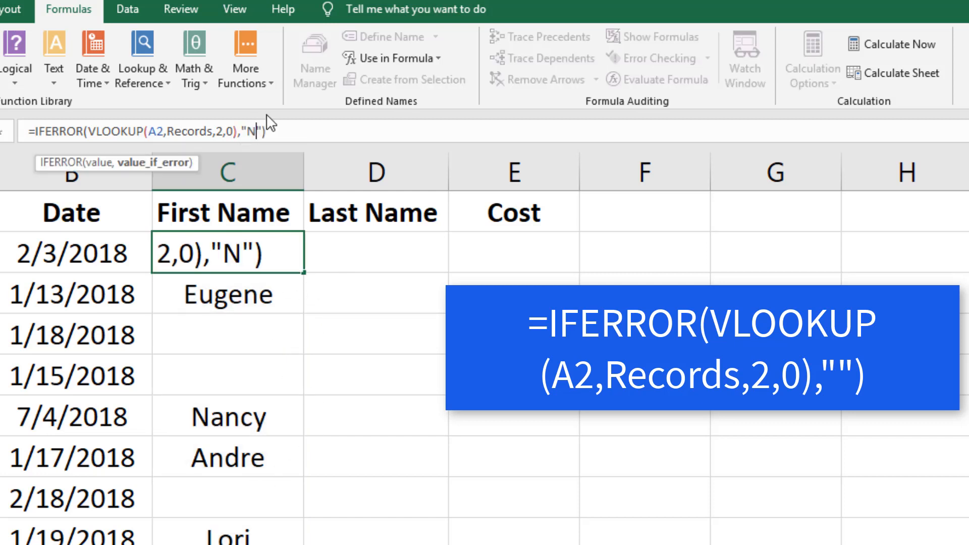
{"action": "key", "text": "Enter"}
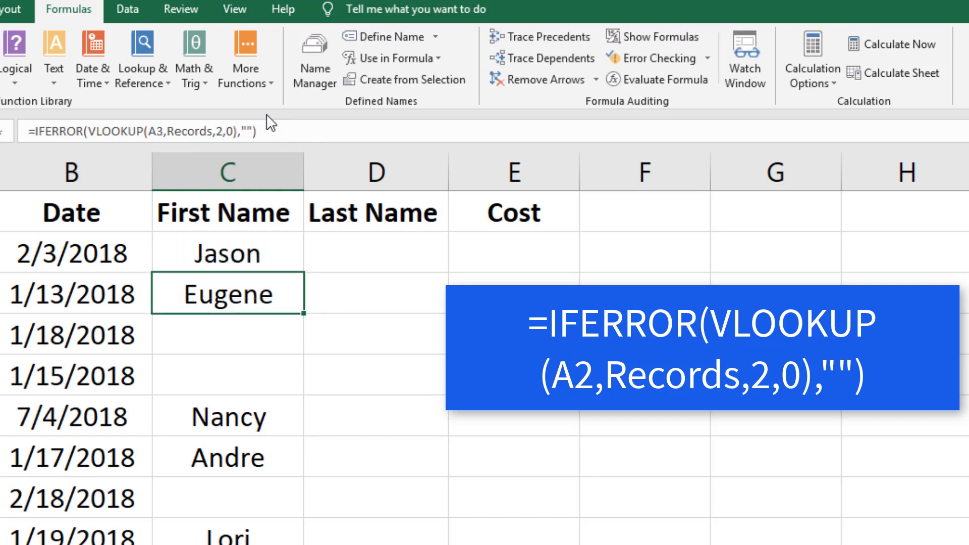
{"action": "left_click", "coordinate": [227, 252]}
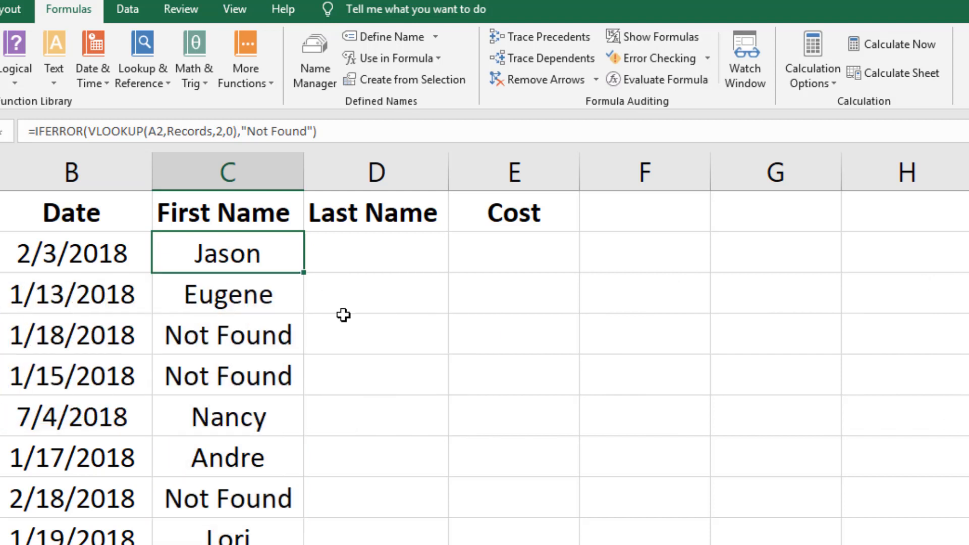
{"action": "mouse_move", "coordinate": [332, 308]}
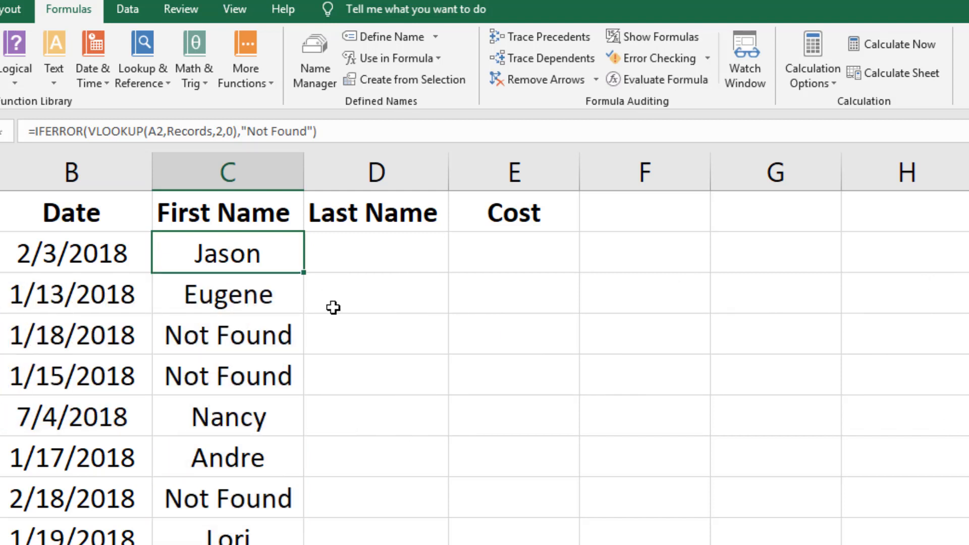
{"action": "mouse_move", "coordinate": [305, 276]}
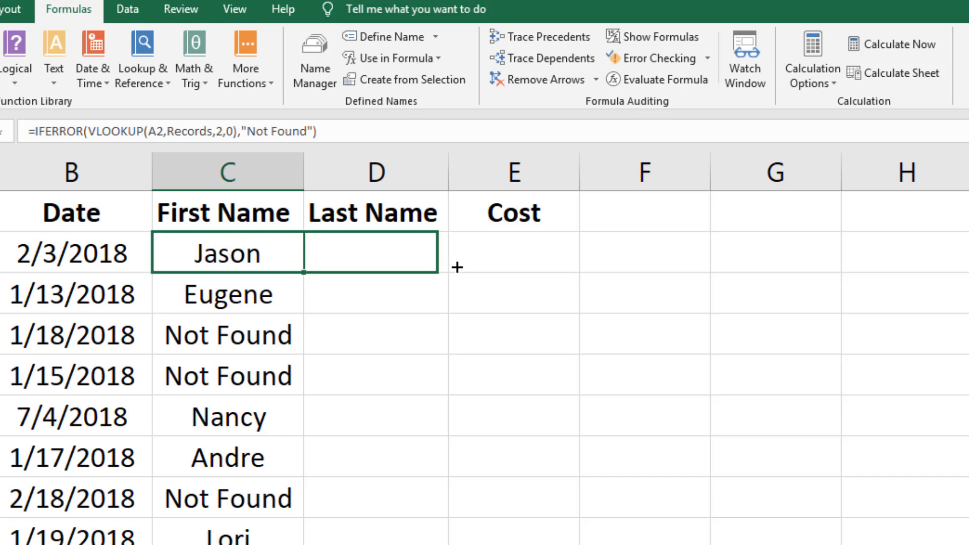
Step: Copy the lookup across to D2:E2 and change D2's column index to 3
{"action": "left_click_drag", "start_coordinate": [456, 267], "coordinate": [575, 253]}
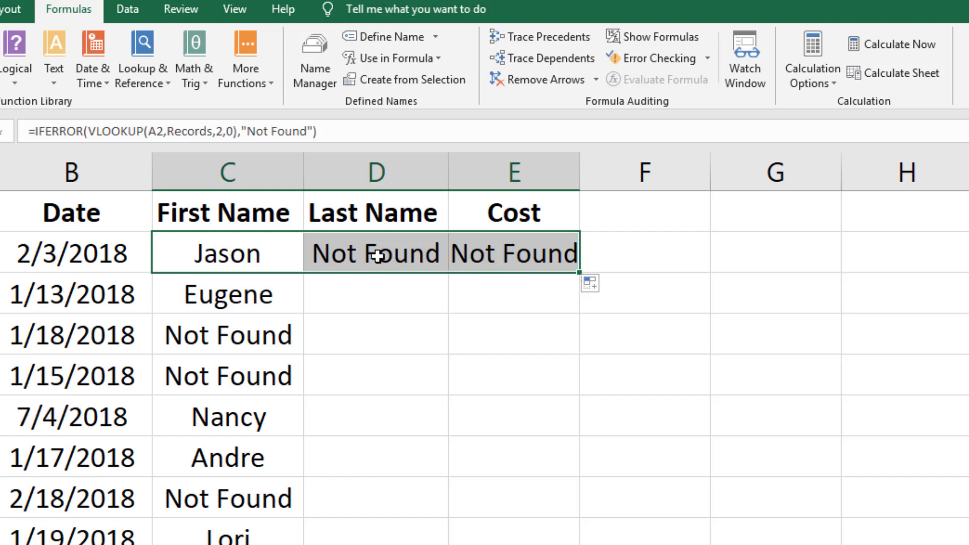
{"action": "left_click", "coordinate": [375, 253]}
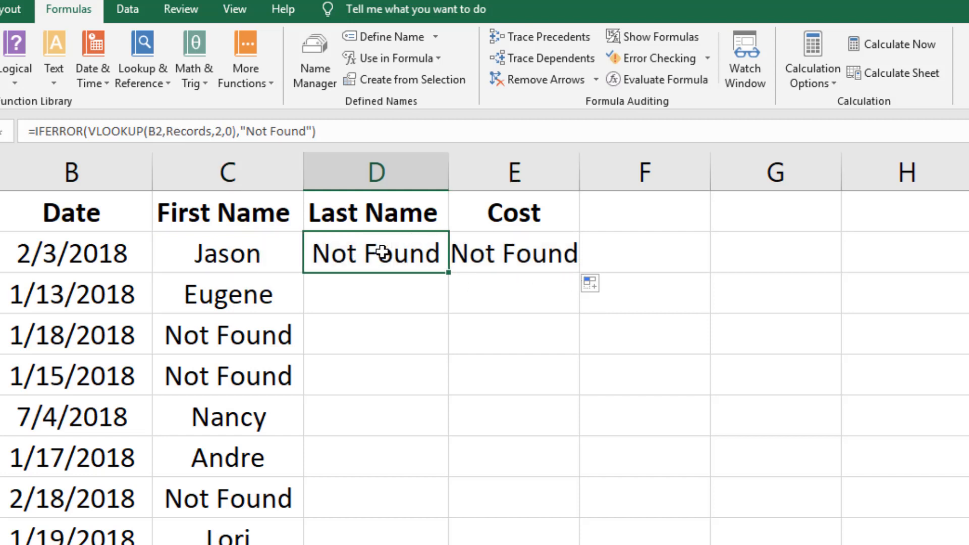
{"action": "mouse_move", "coordinate": [157, 131]}
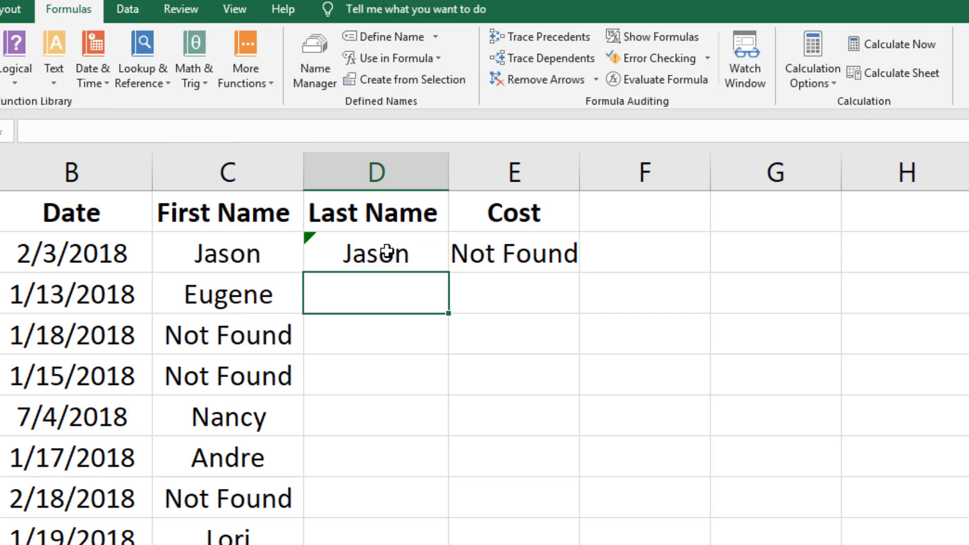
{"action": "left_click", "coordinate": [375, 253]}
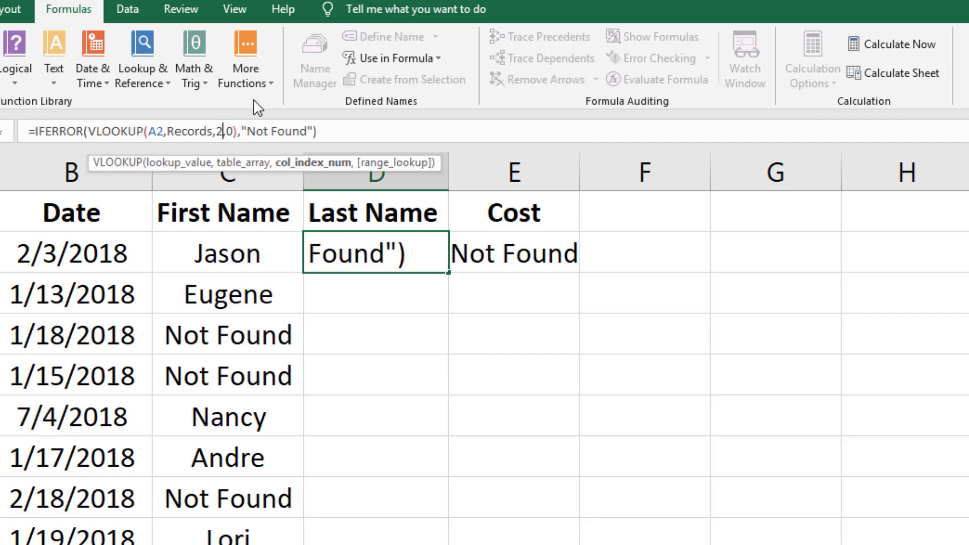
{"action": "type", "text": "3"}
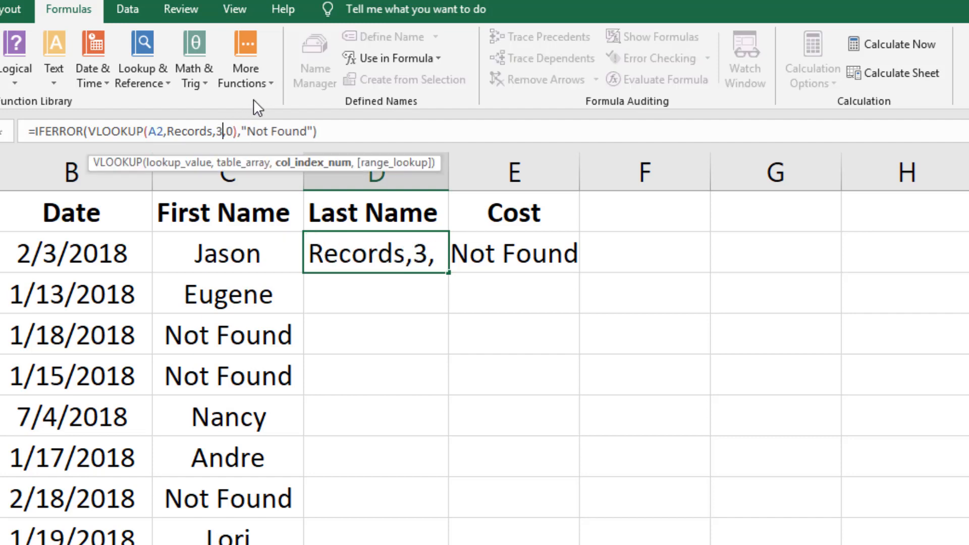
{"action": "key", "text": "Enter"}
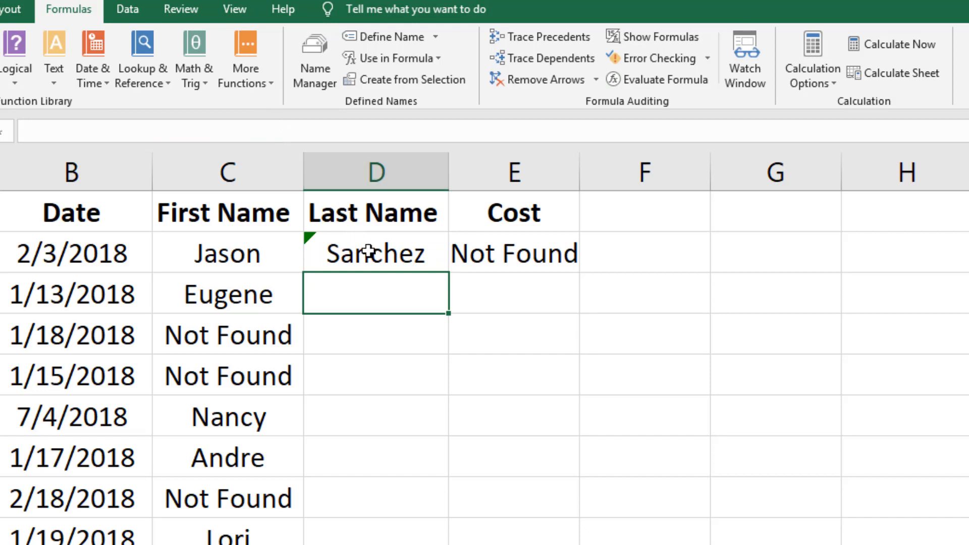
{"action": "left_click", "coordinate": [373, 253]}
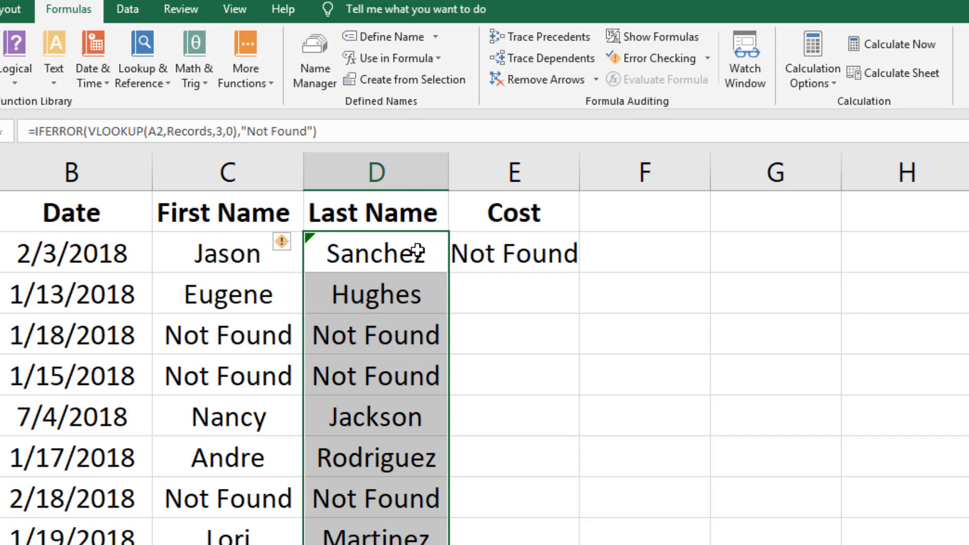
Step: Change E2 to =IFERROR(VLOOKUP(A2,Records,4,0),"Not Found"), showing 456
{"action": "left_click", "coordinate": [511, 253]}
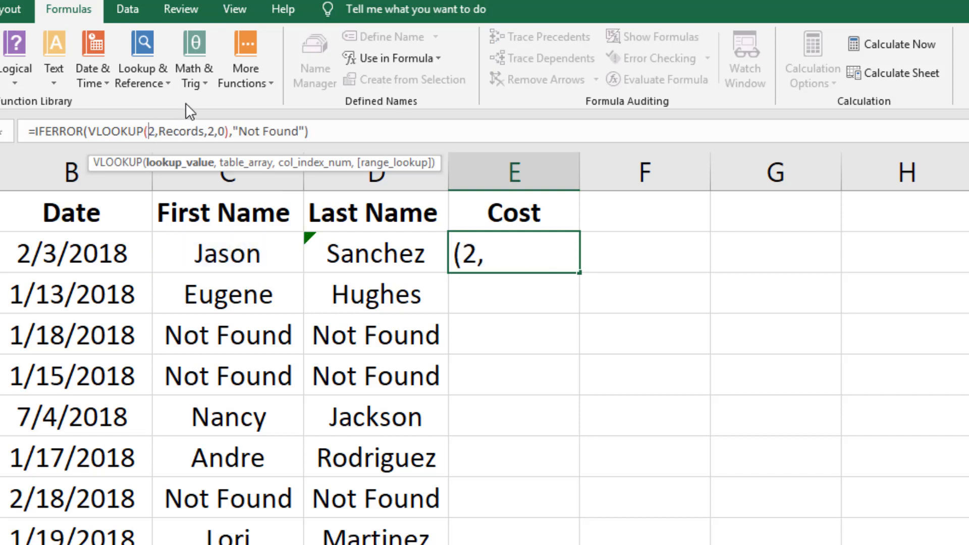
{"action": "type", "text": "a2"}
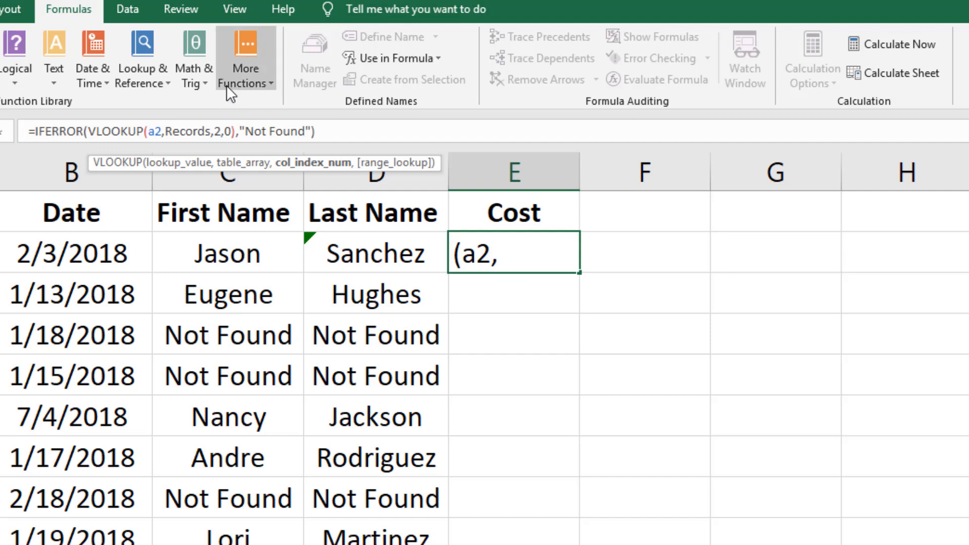
{"action": "type", "text": "4"}
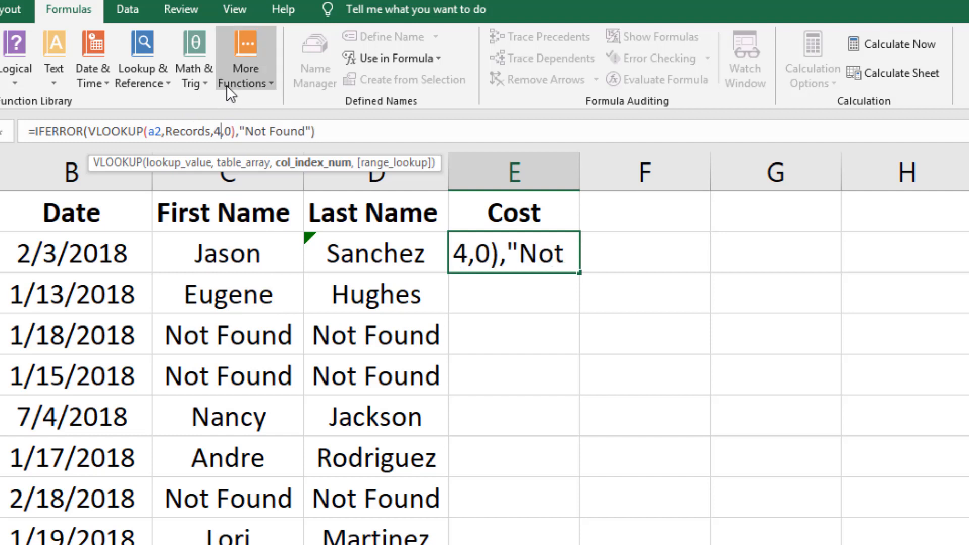
{"action": "key", "text": "Enter"}
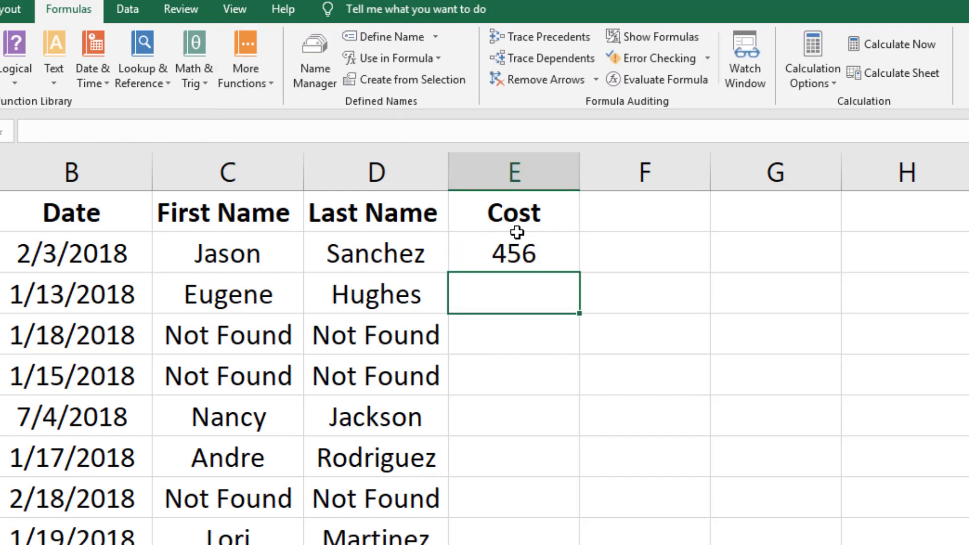
{"action": "left_click", "coordinate": [512, 252]}
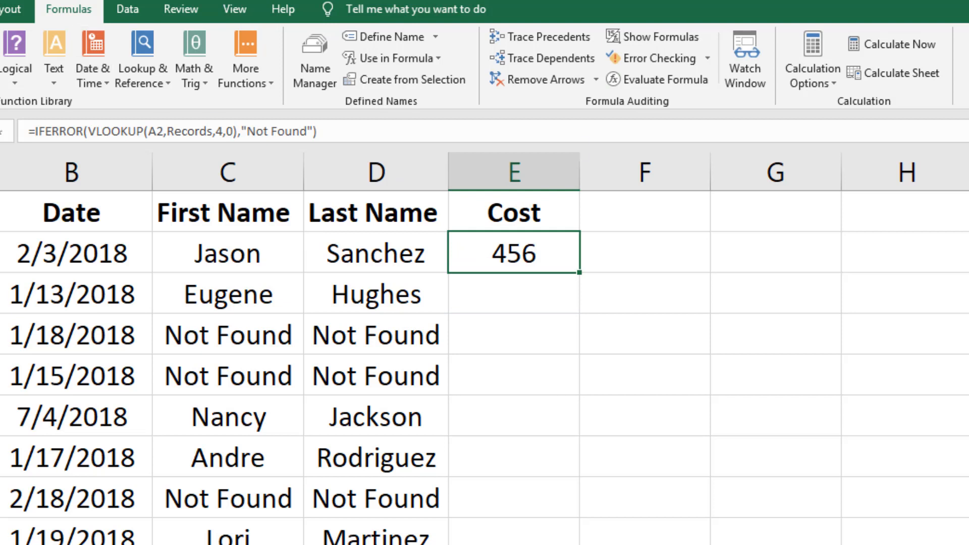
Step: Apply the Accounting dollar format to the Cost cell E2
{"action": "left_click", "coordinate": [10, 10]}
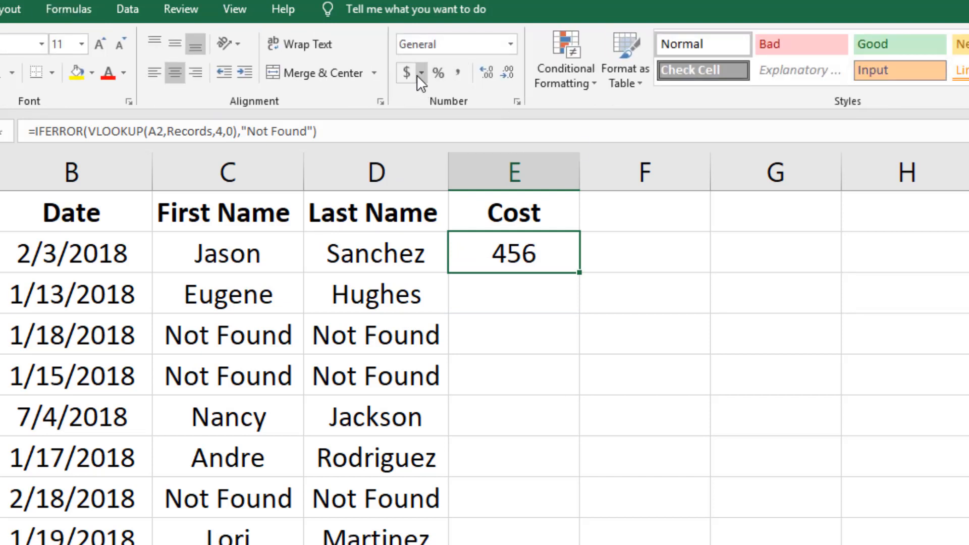
{"action": "left_click", "coordinate": [403, 73]}
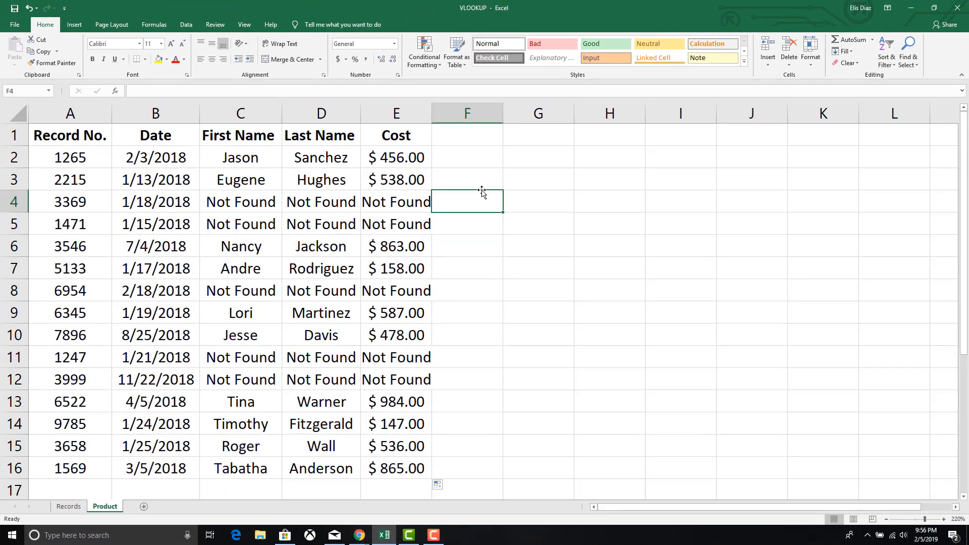
{"action": "mouse_move", "coordinate": [481, 186]}
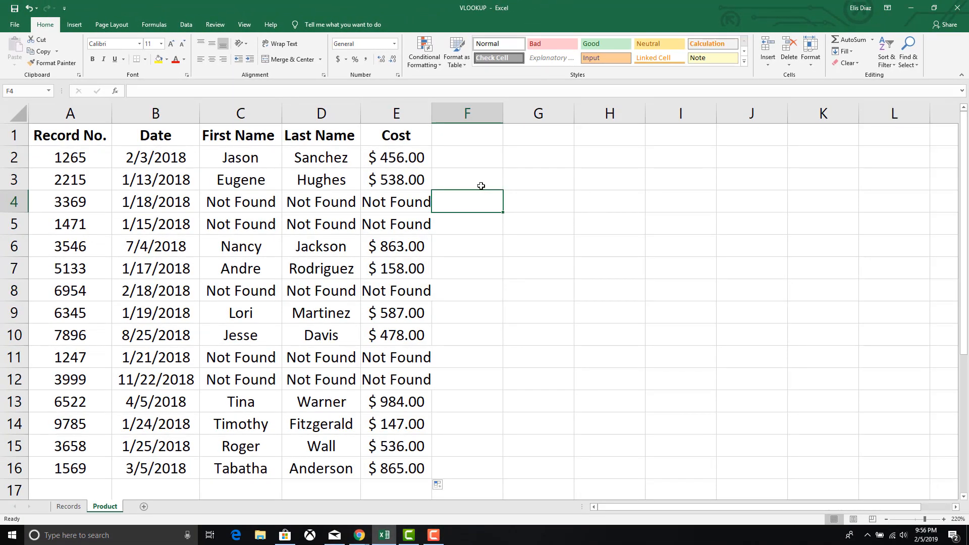